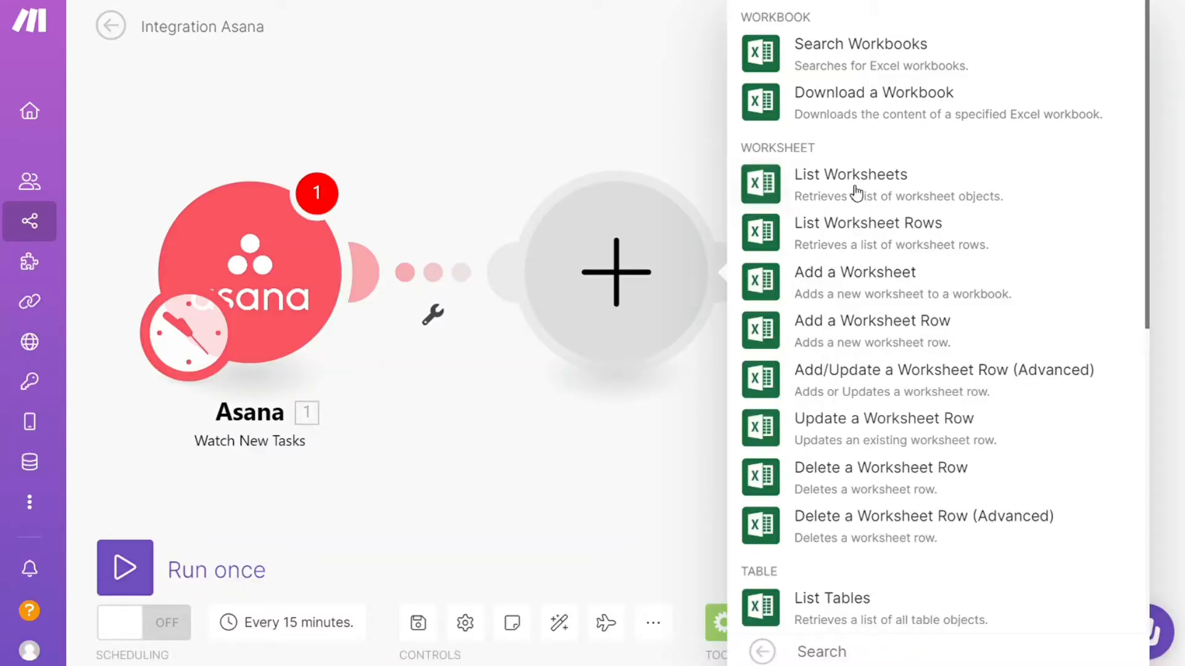
Step: Attach an Excel Add a Worksheet Row module after the Asana Watch New Tasks trigger
click(872, 320)
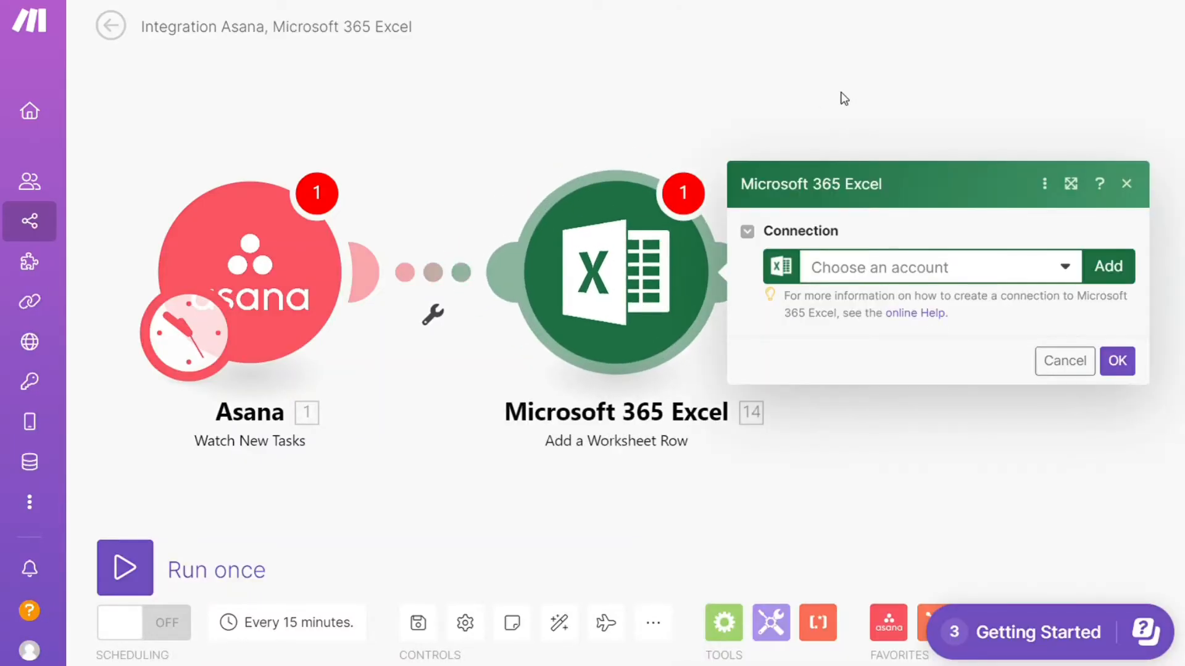
click(1064, 361)
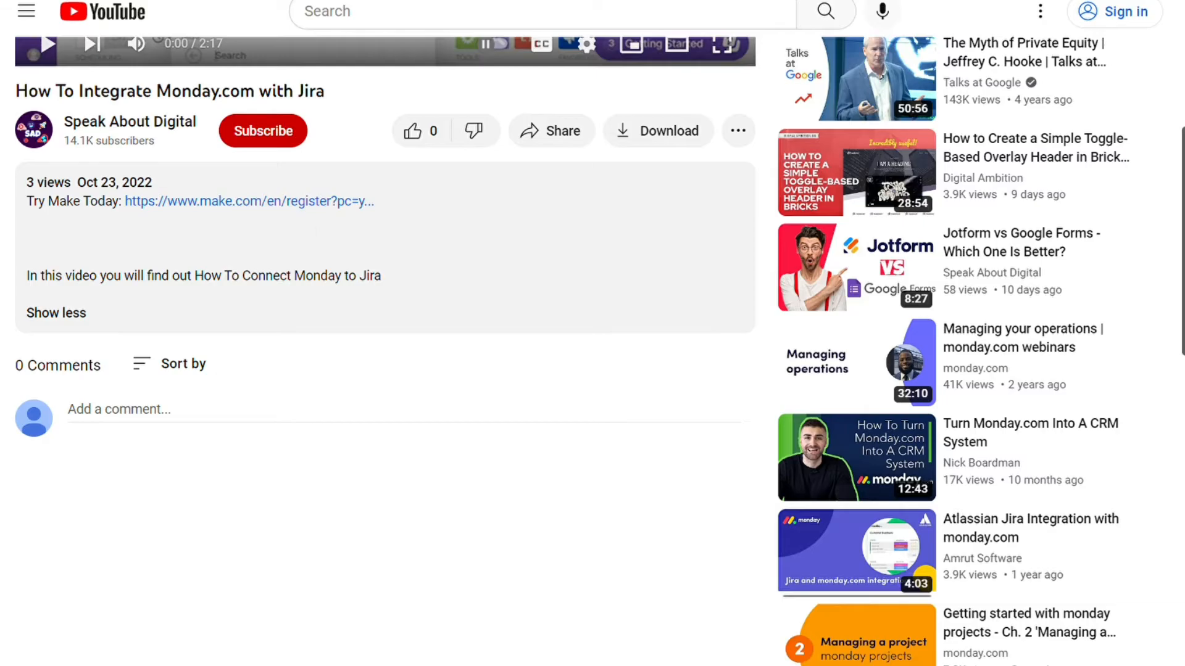
Step: Follow the 'Try Make Today' link in the YouTube video description
click(249, 202)
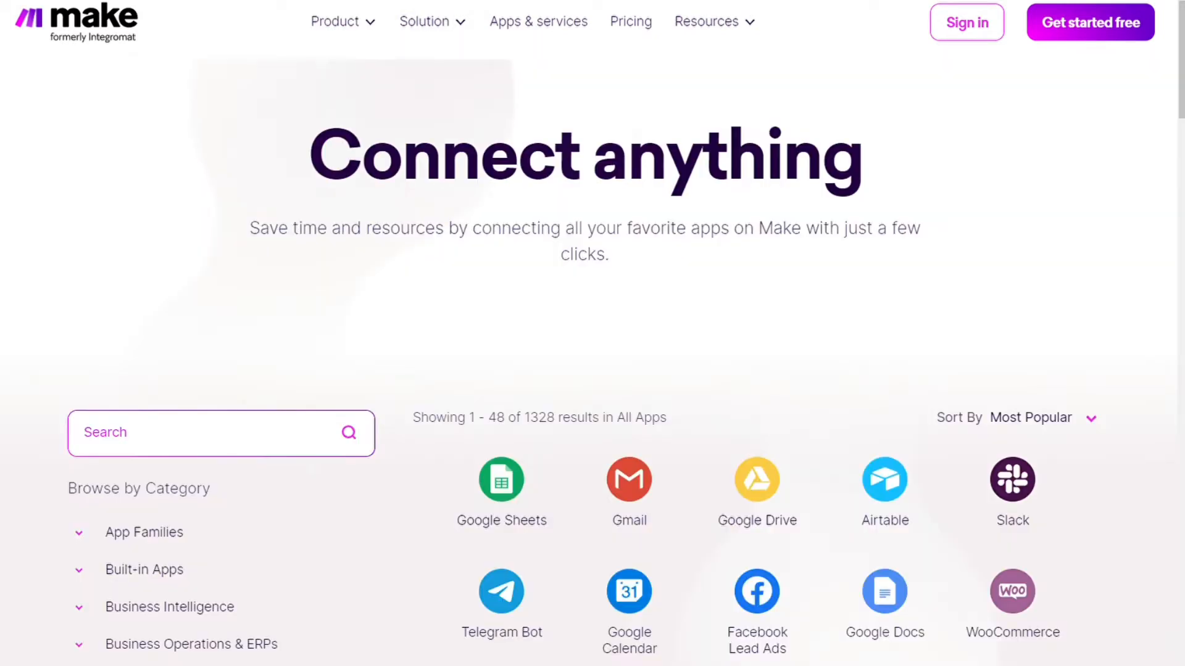
mouse_move(589, 398)
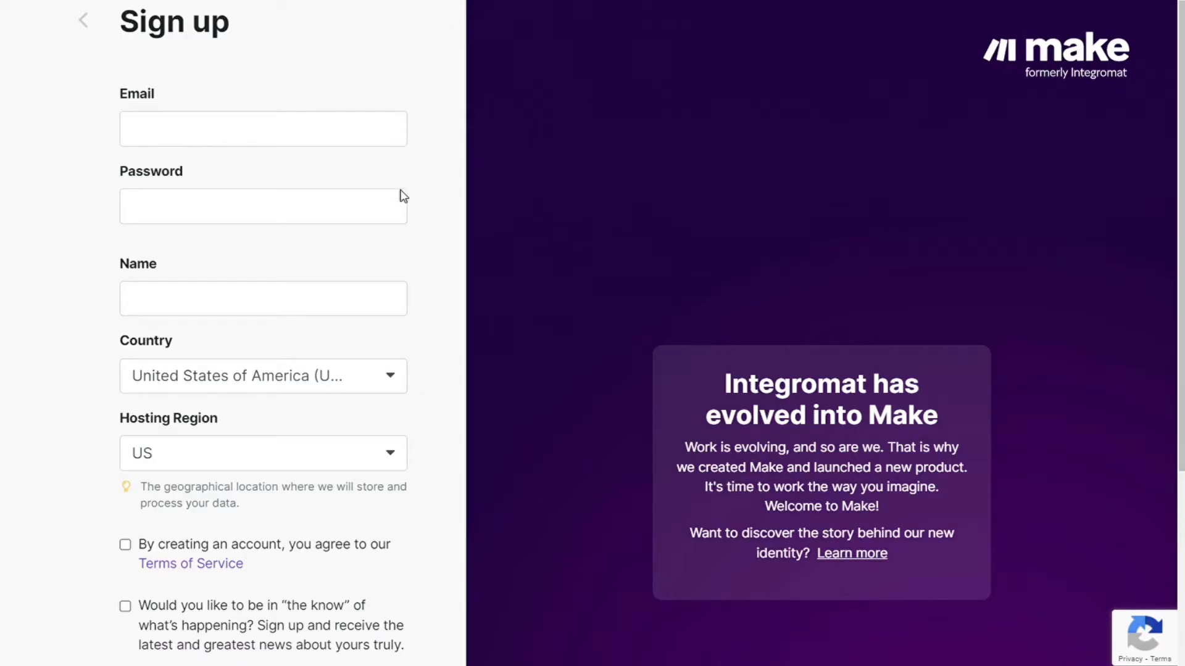
Step: Complete the Make sign-up form and create a new blank scenario from the dashboard
scroll(down, 3)
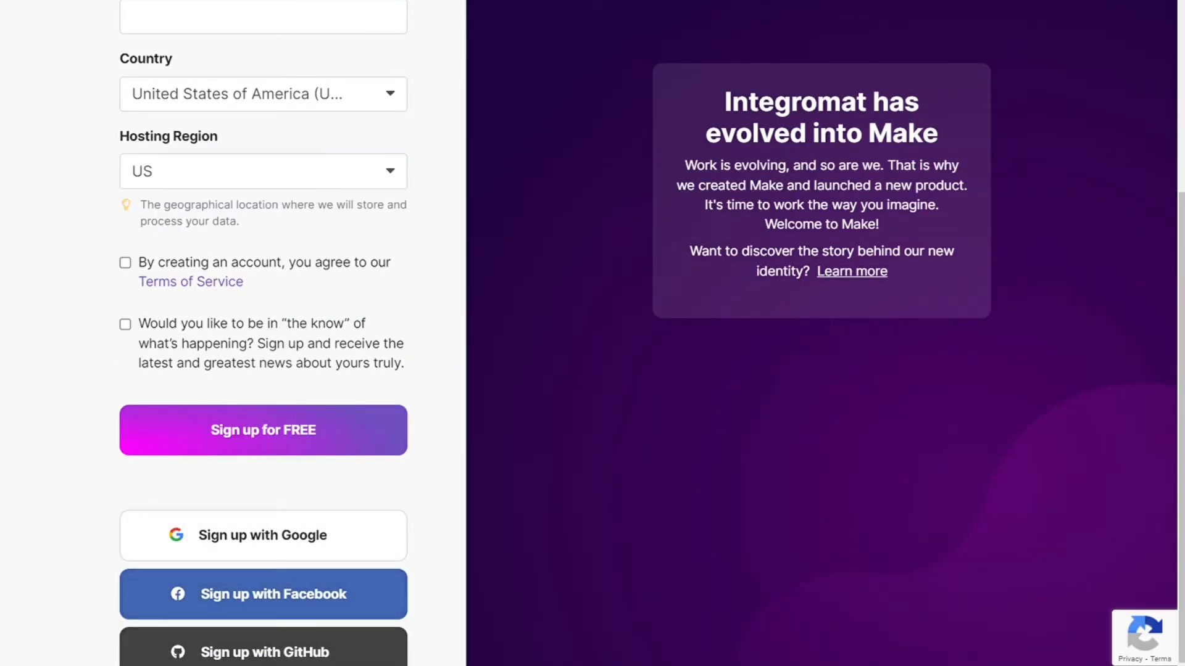
click(263, 430)
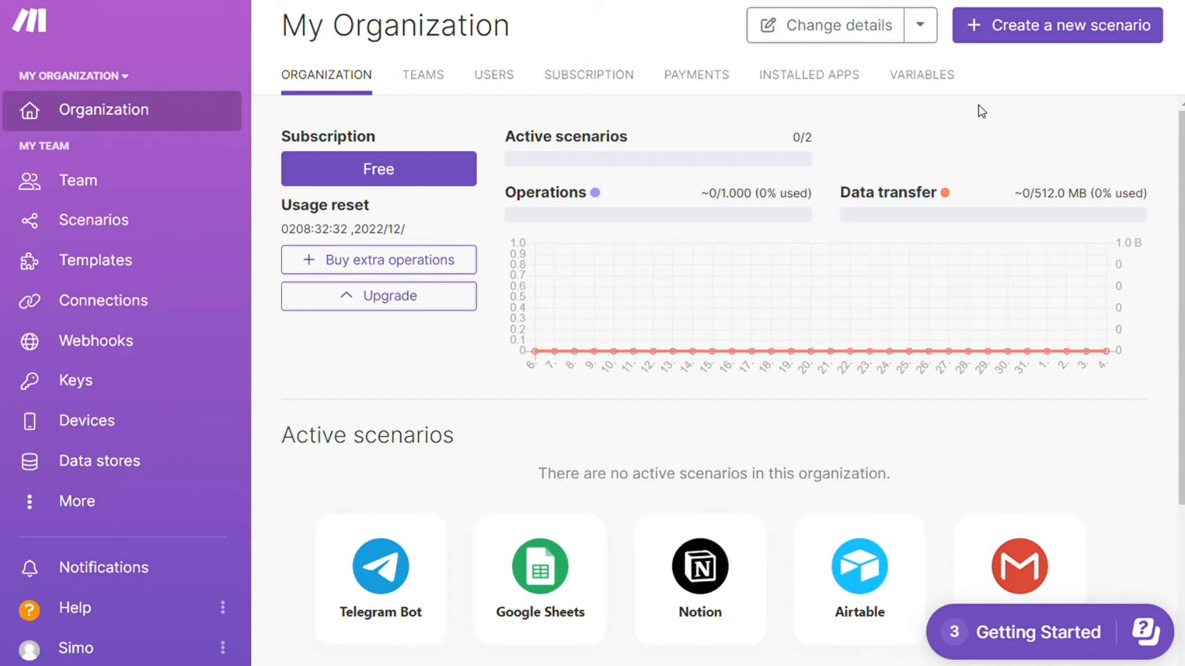
click(1057, 25)
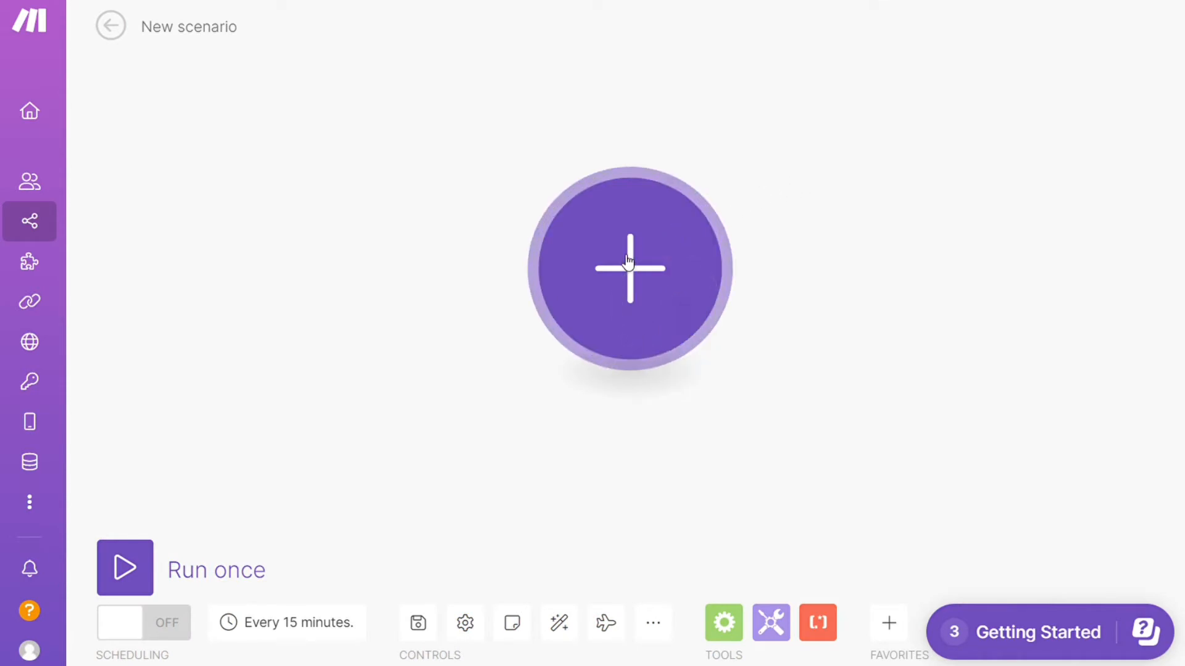
Step: Add Microsoft 365 Excel Watch Worksheet Rows as the scenario's first module
click(629, 267)
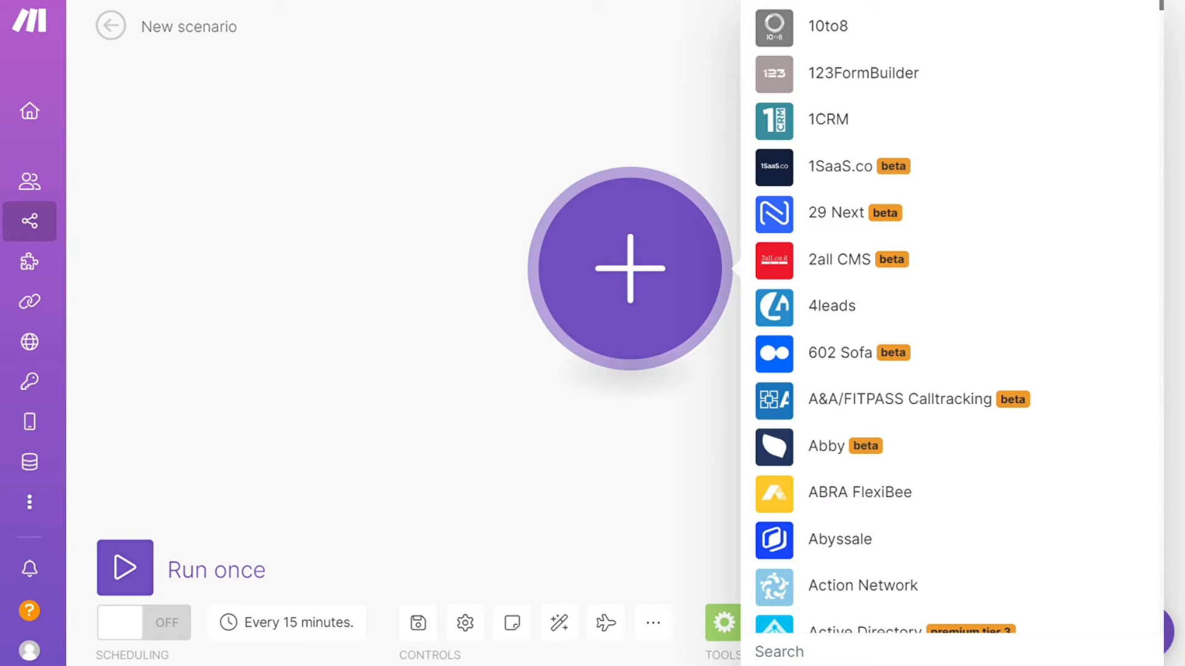
text(Excel)
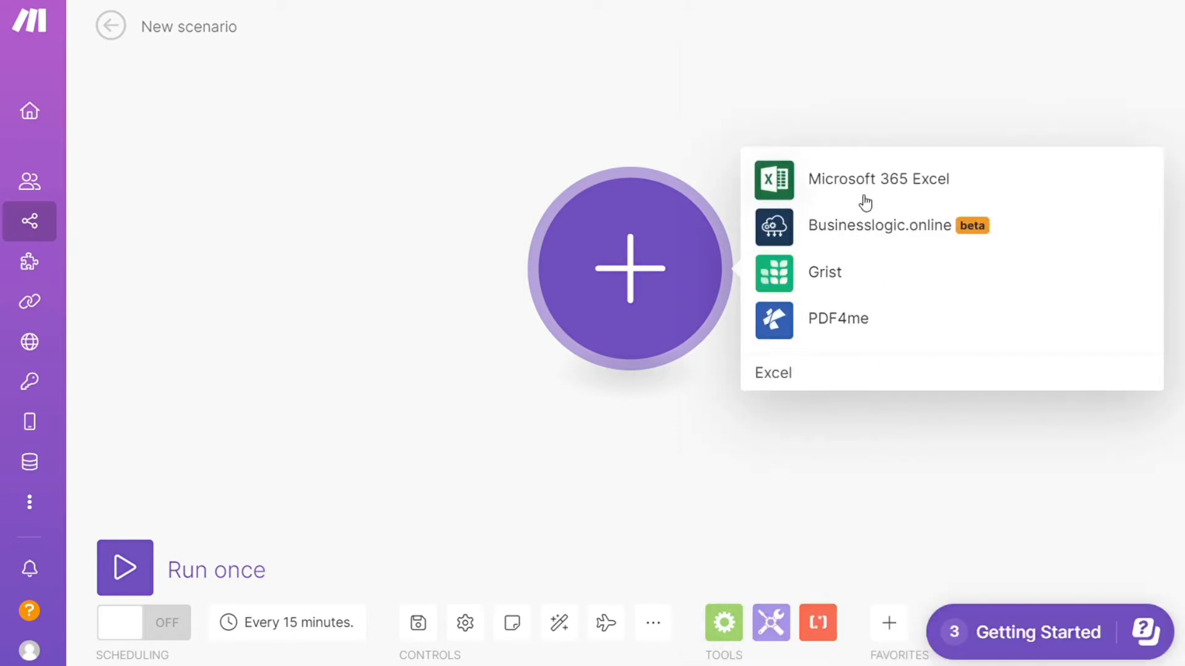
click(878, 179)
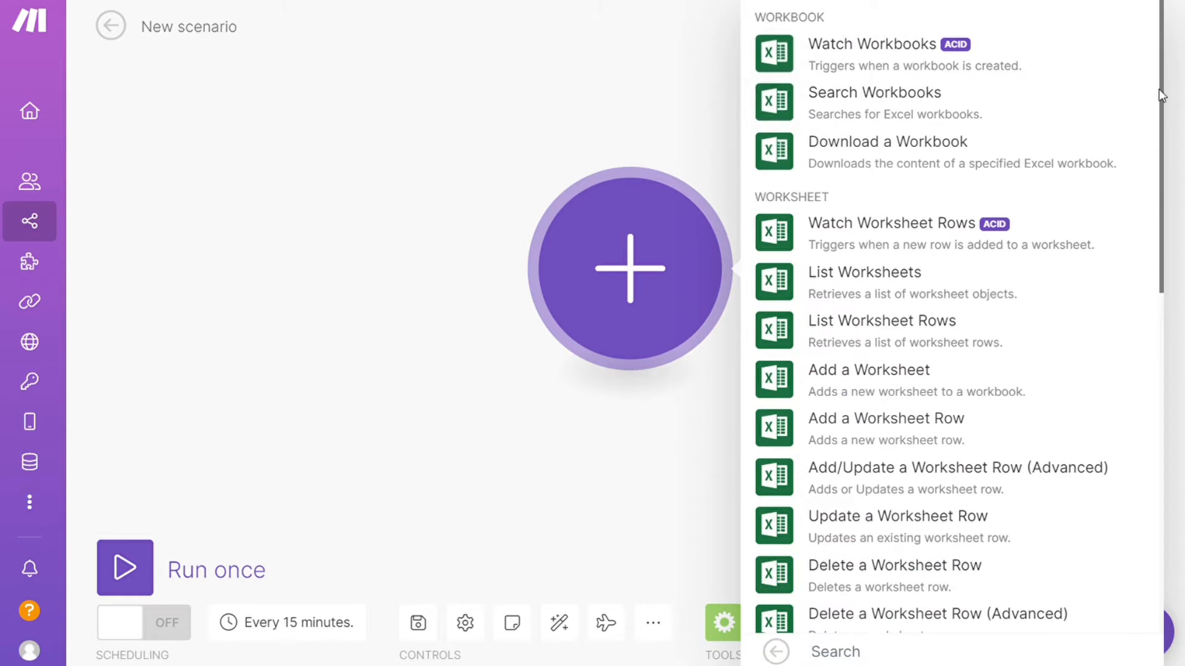
scroll(down, 3)
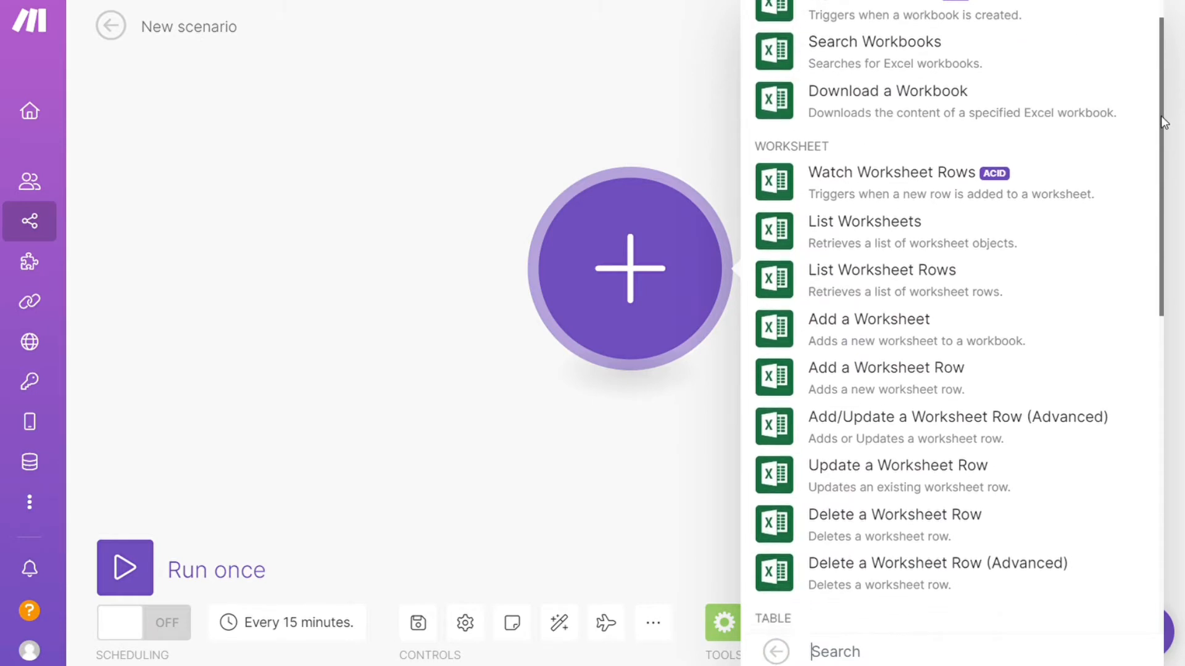
scroll(down, 3)
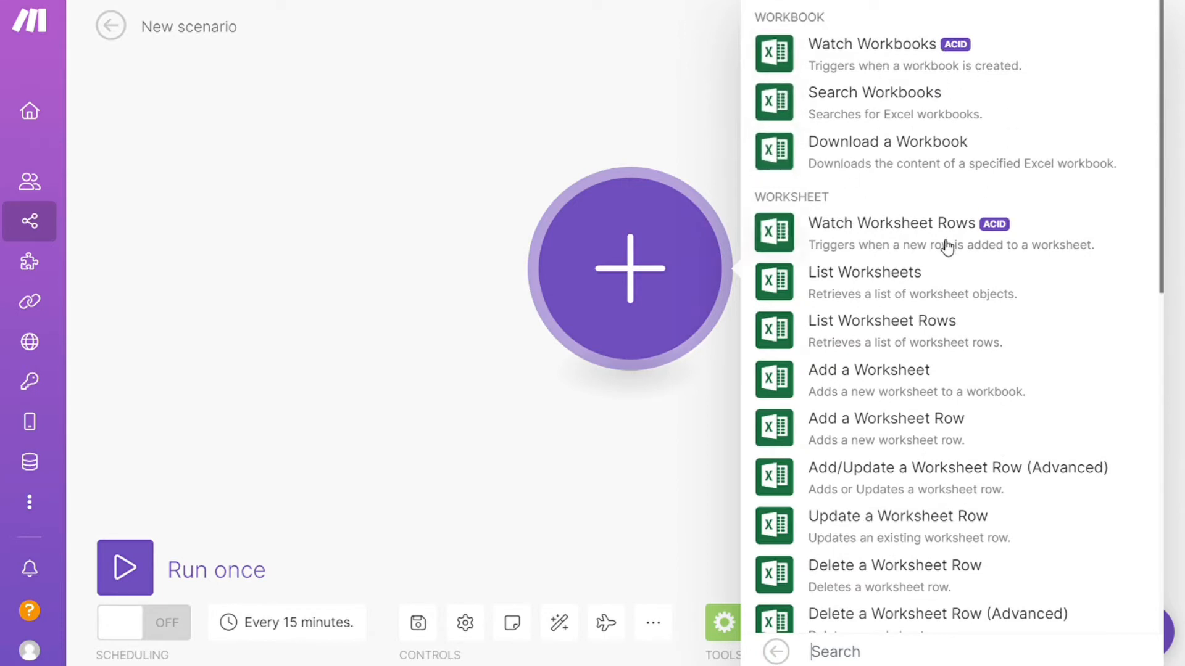
mouse_move(899, 232)
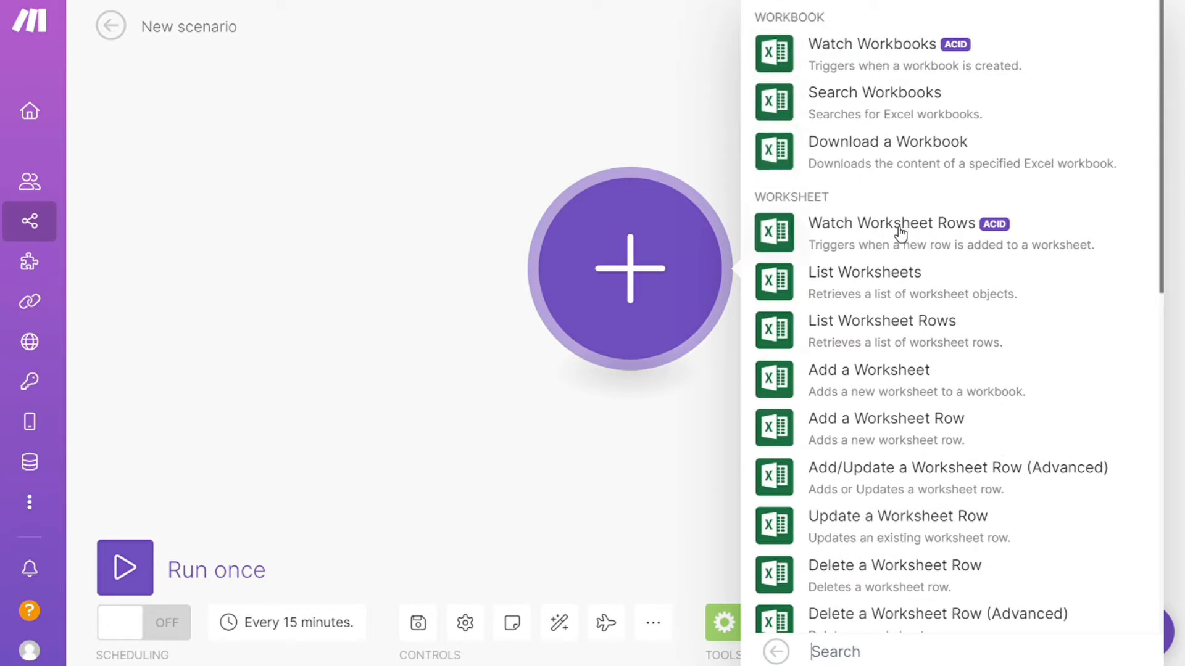
click(893, 222)
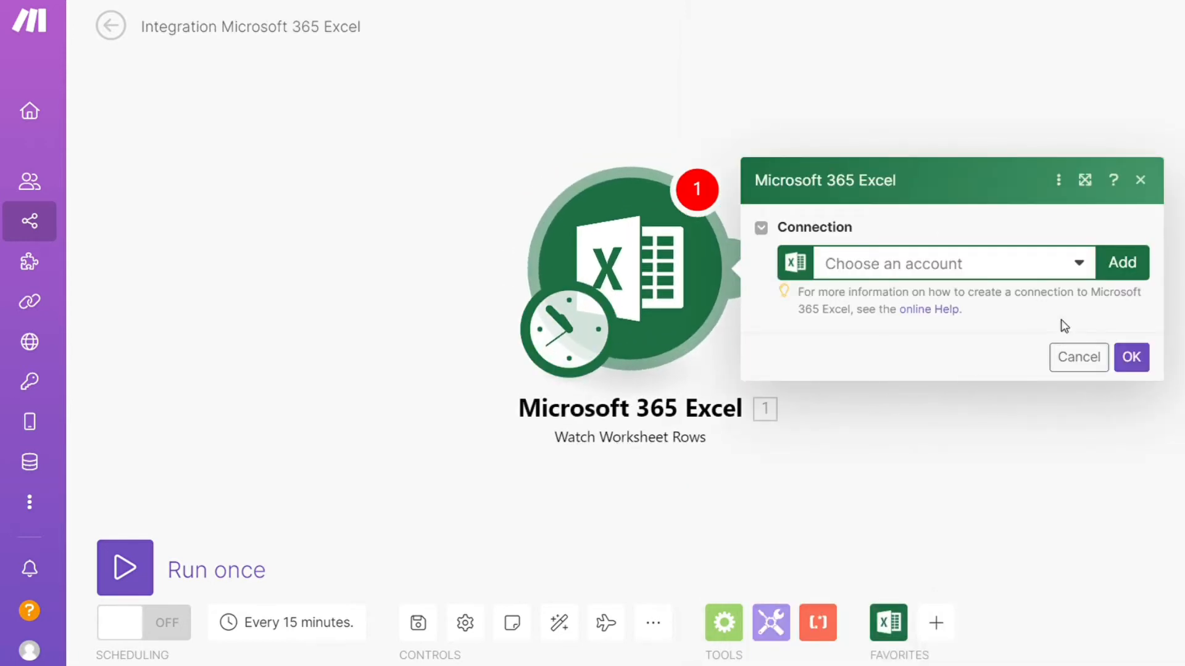
mouse_move(996, 442)
text(as)
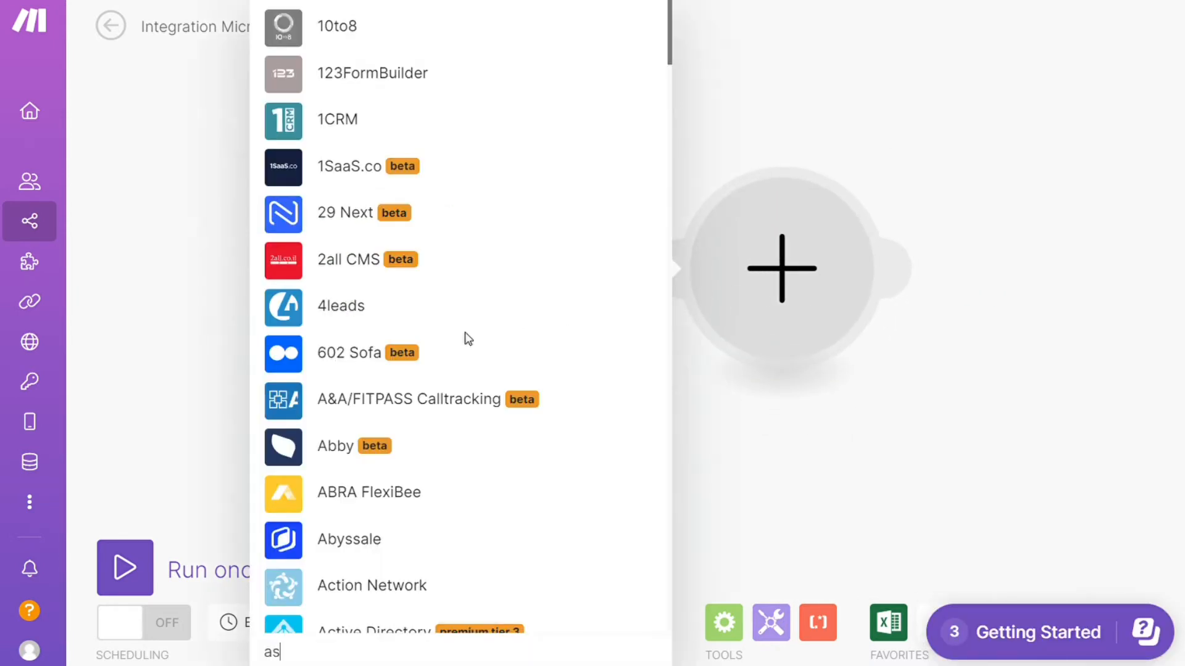
Step: Add Asana's Create a Task or a Subtask module after the Excel trigger
text(a)
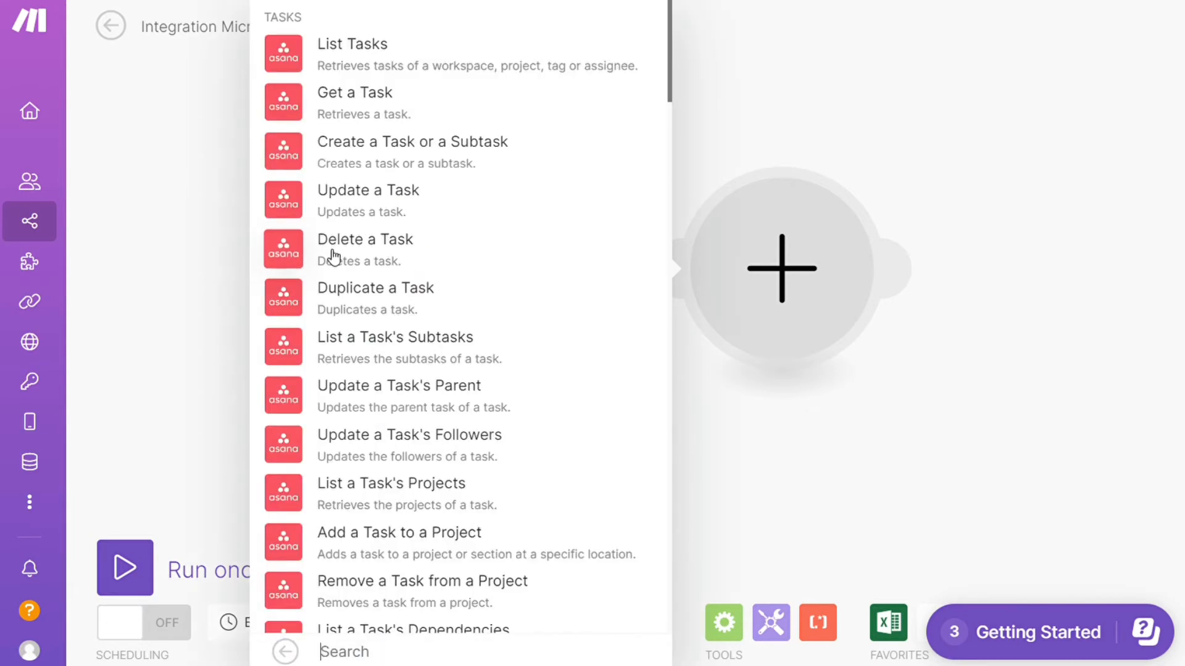
mouse_move(401, 115)
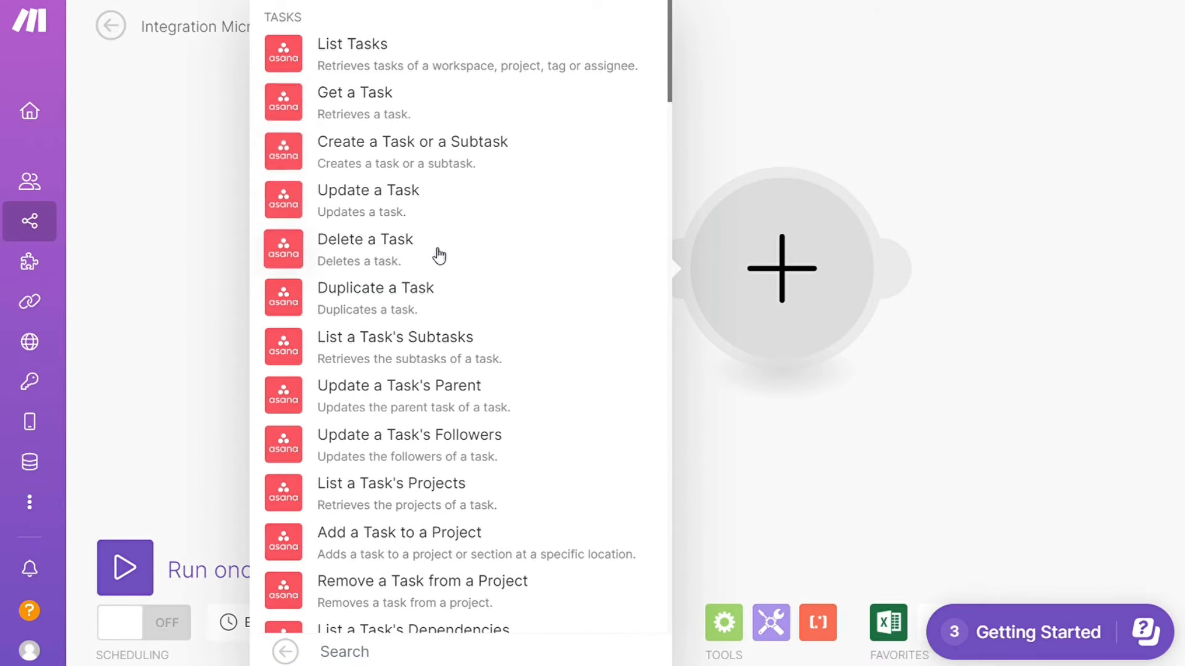
mouse_move(486, 450)
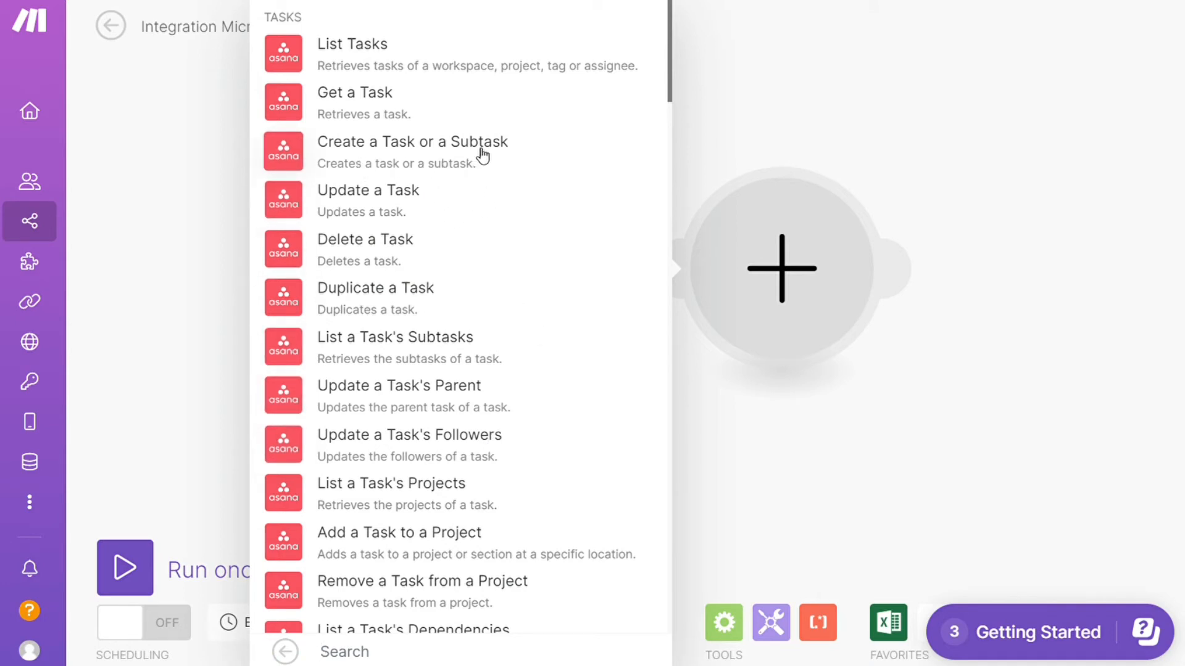
click(413, 142)
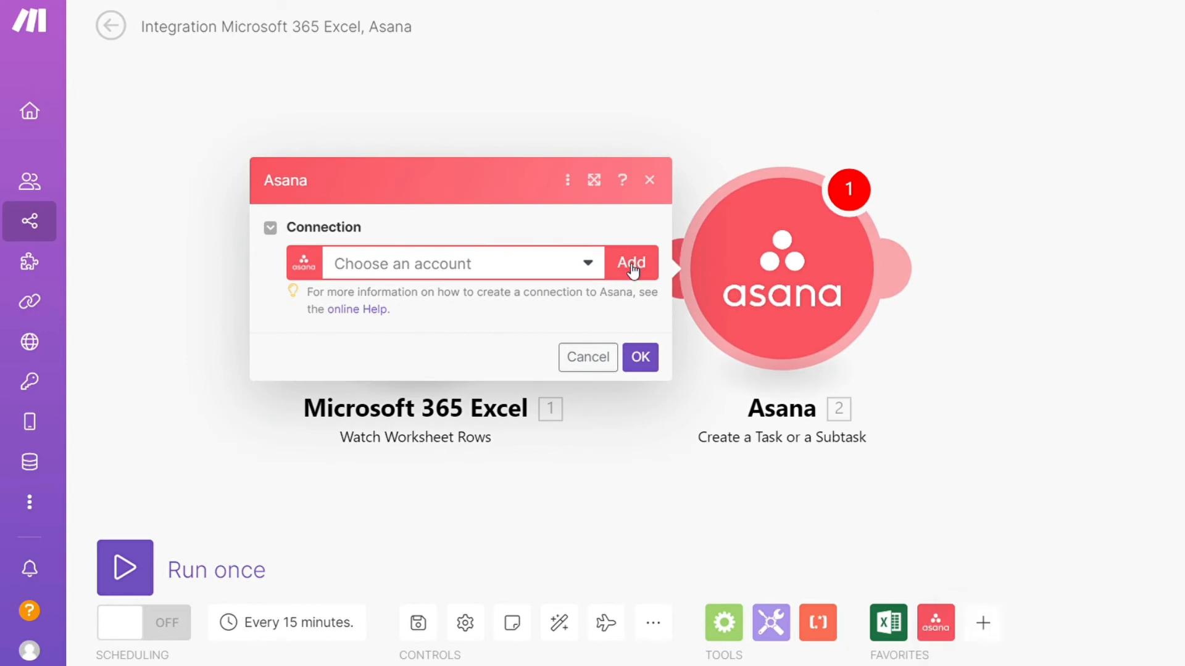
Step: Close the Asana connection dialog, go to Templates, and discard unsaved changes
click(588, 357)
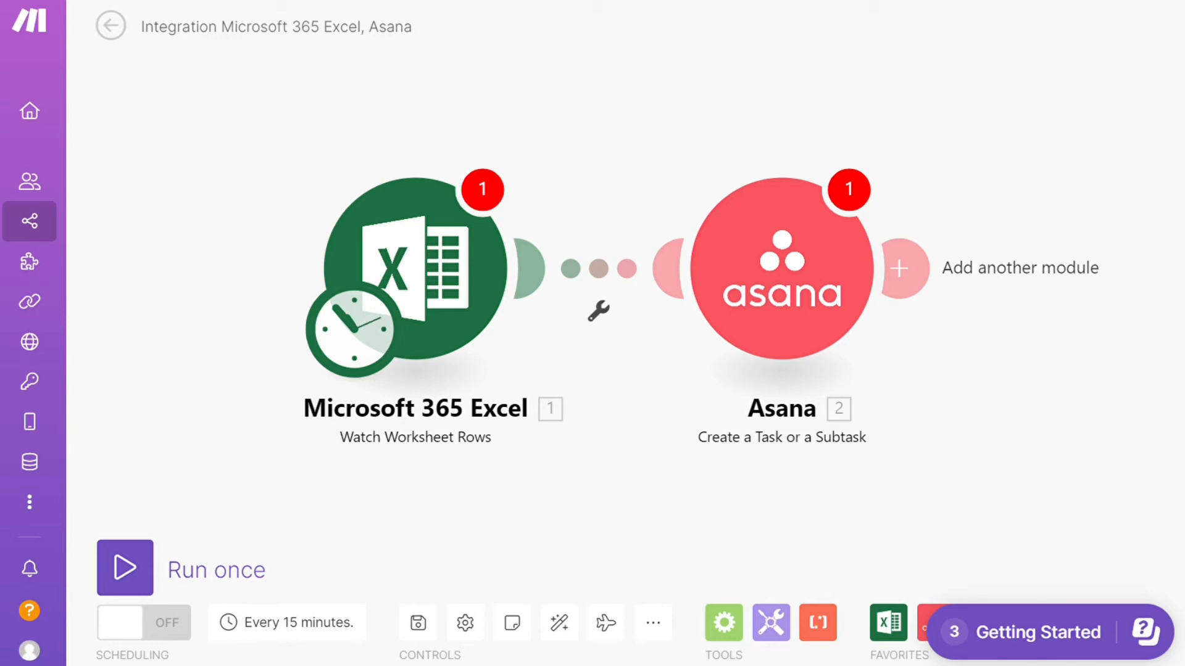
mouse_move(642, 344)
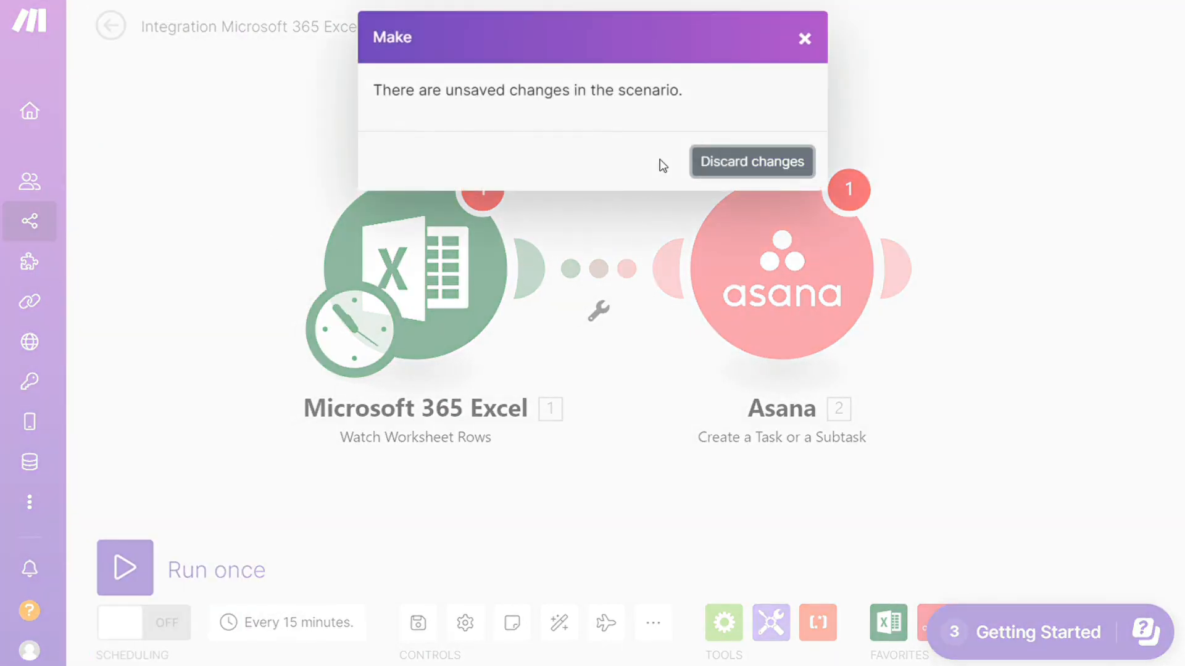
click(750, 162)
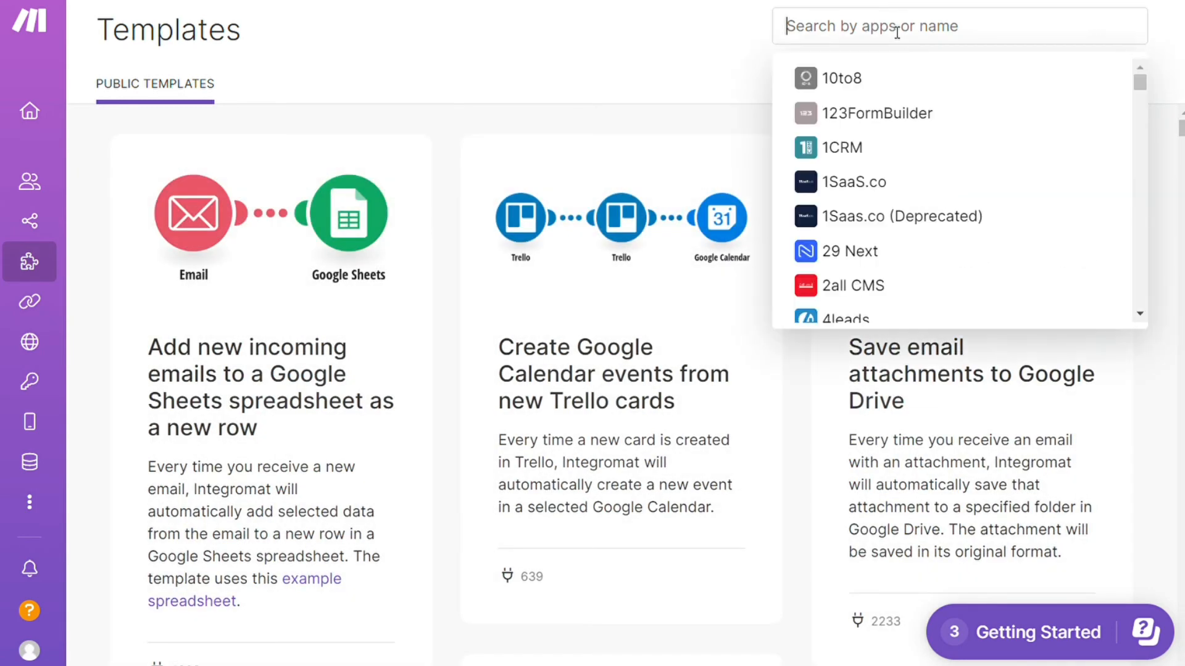
Step: Filter the template gallery to Asana and browse the matching Excel integration templates
text(asa)
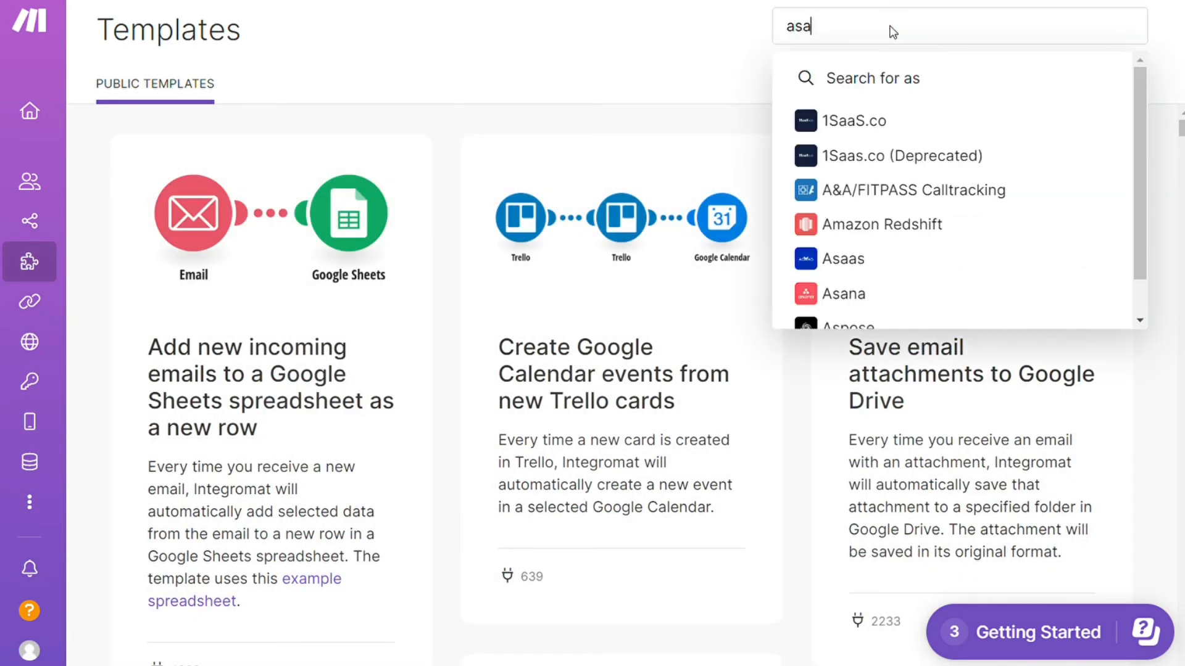
click(837, 293)
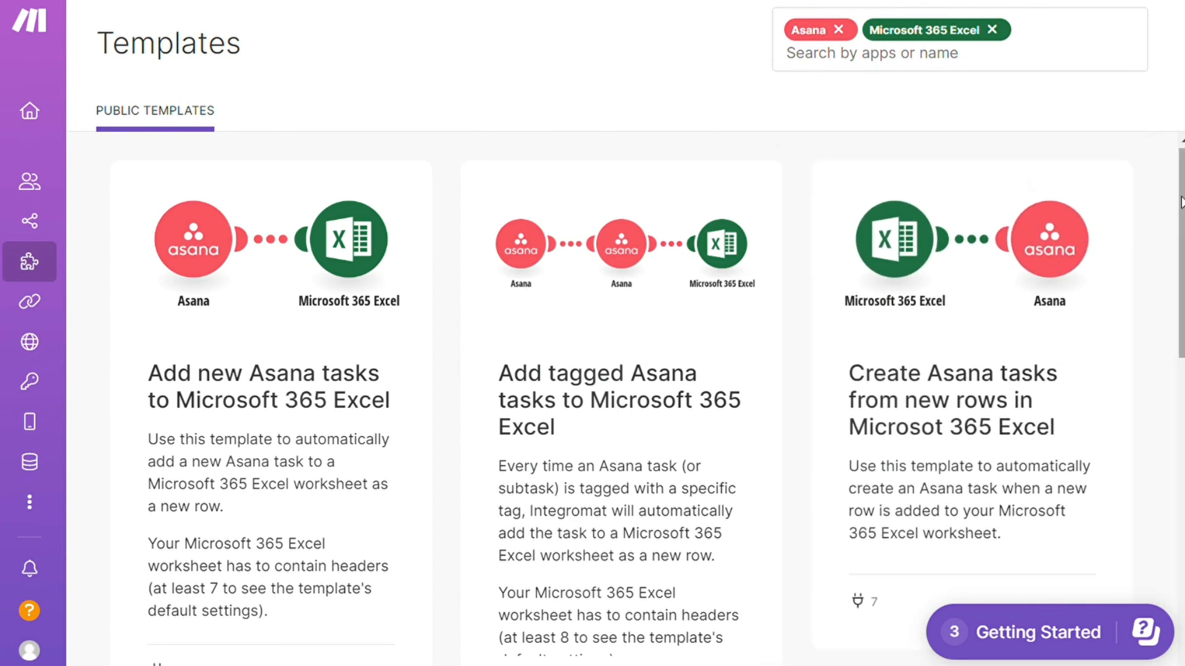
scroll(down, 3)
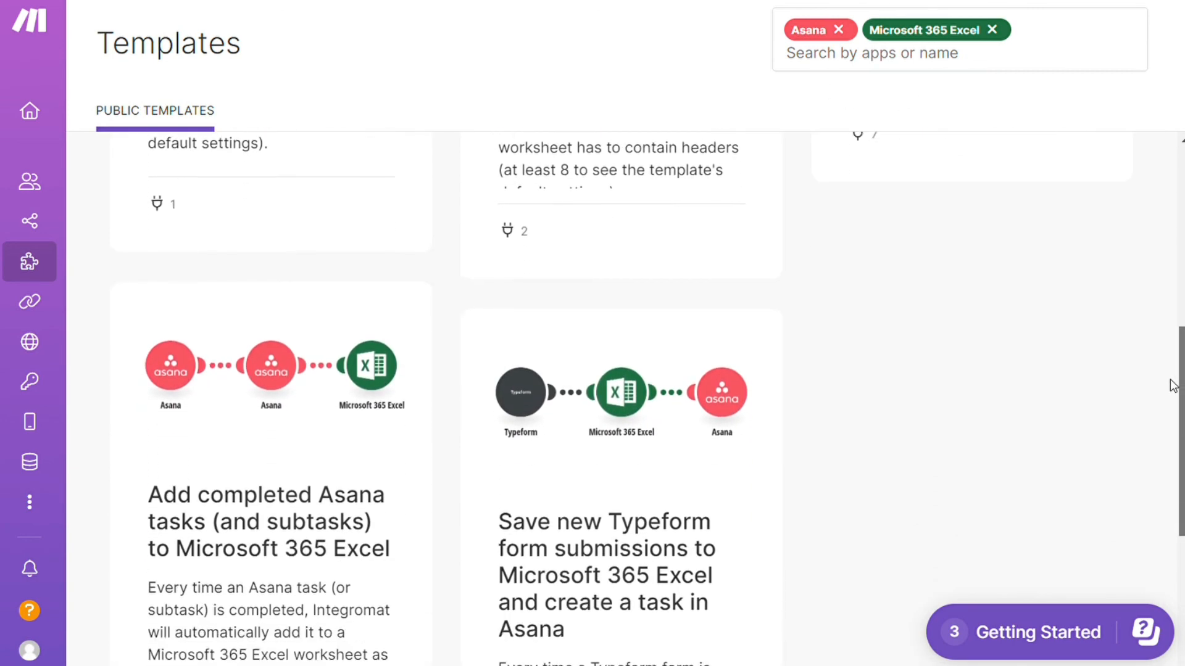
scroll(down, 3)
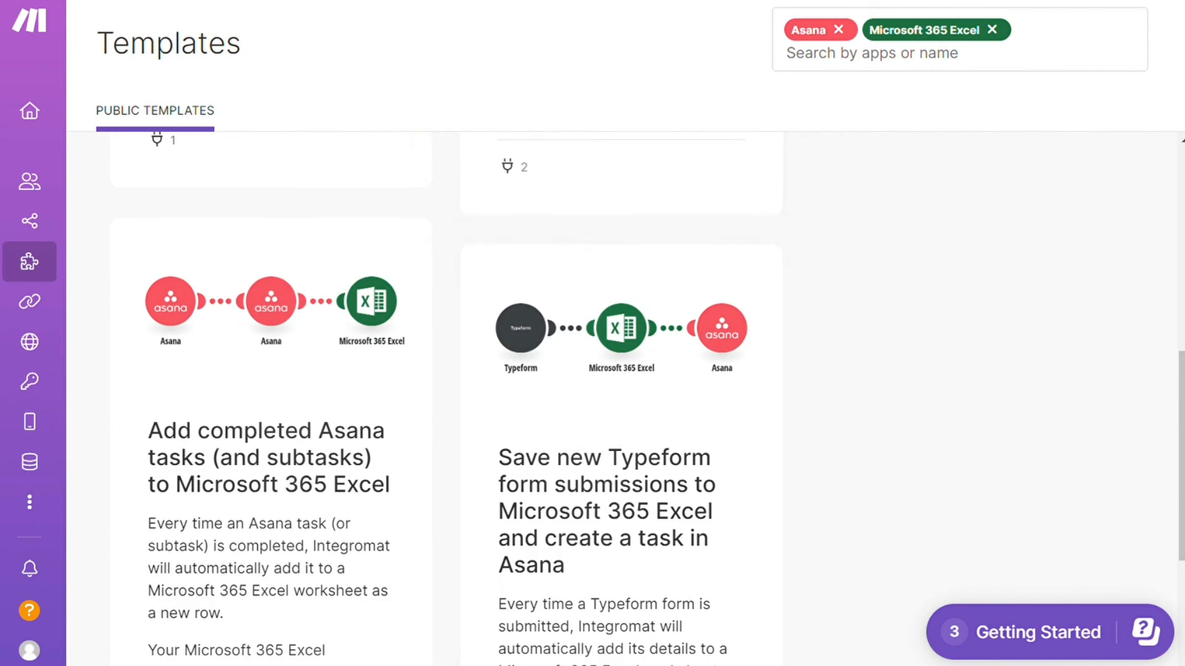